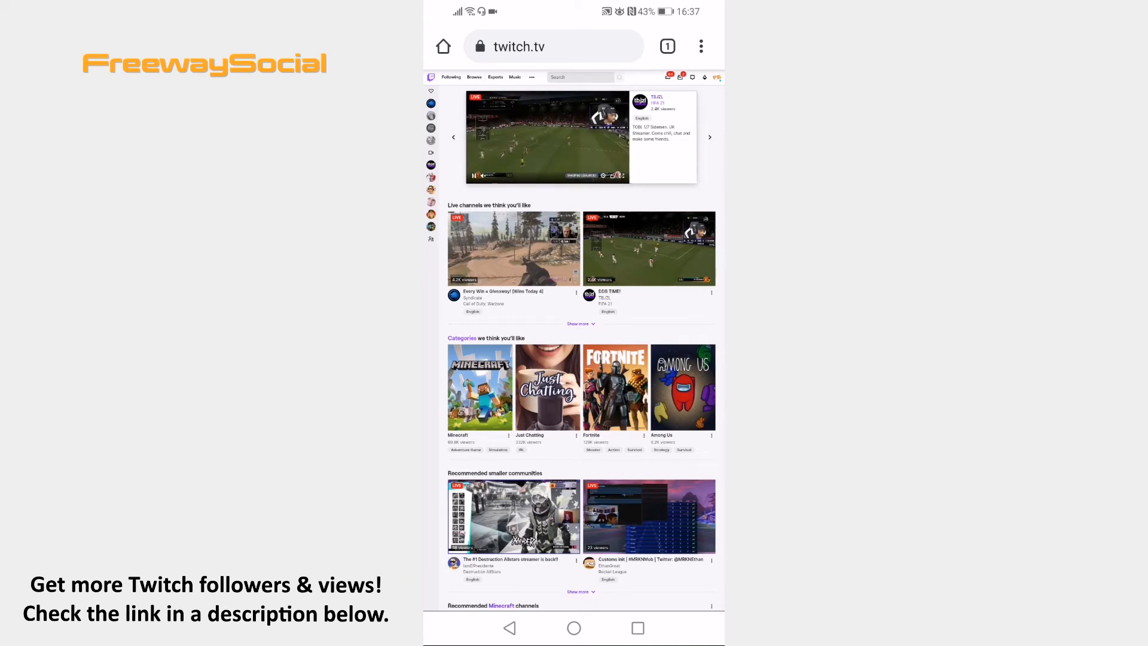
Reach the Subscriptions page from the profile avatar's account menu
click(715, 77)
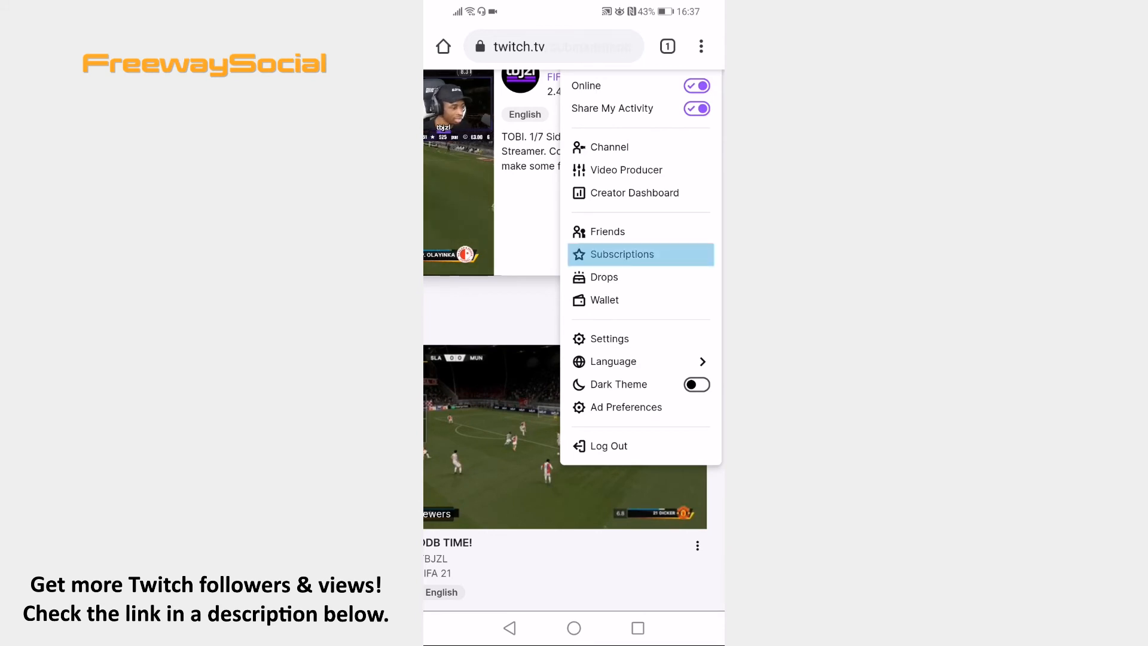
click(621, 253)
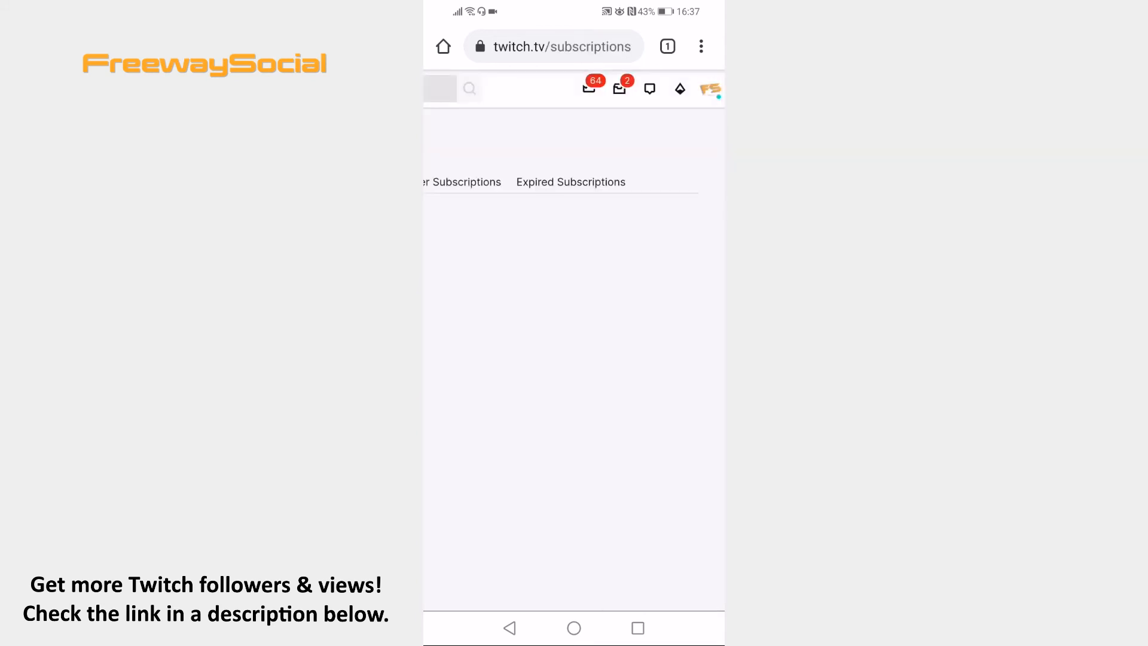